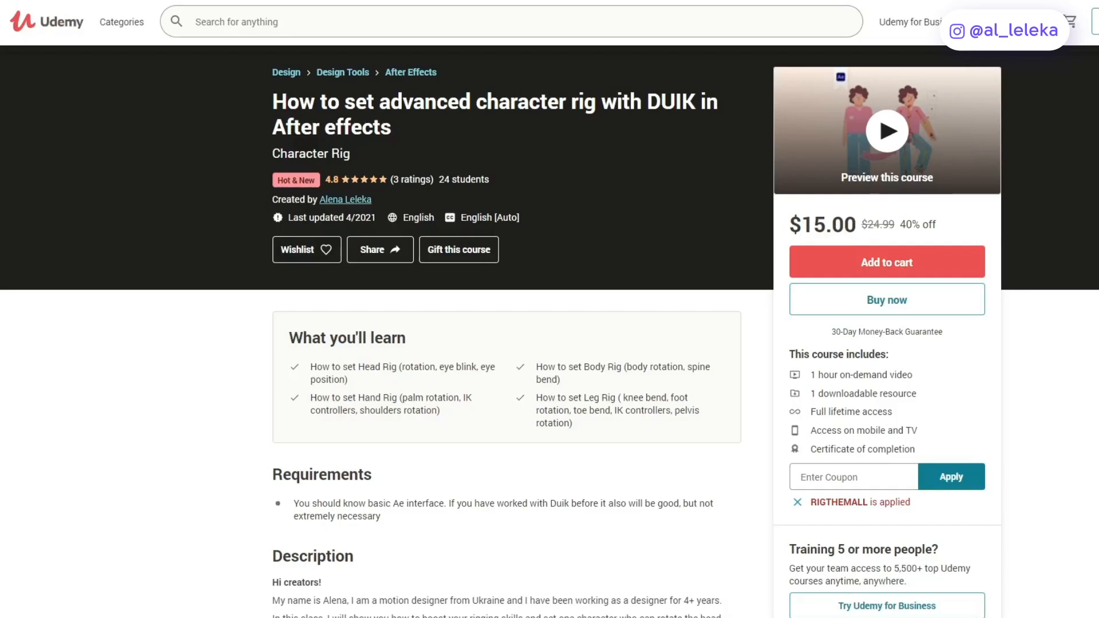
pyautogui.moveTo(719, 185)
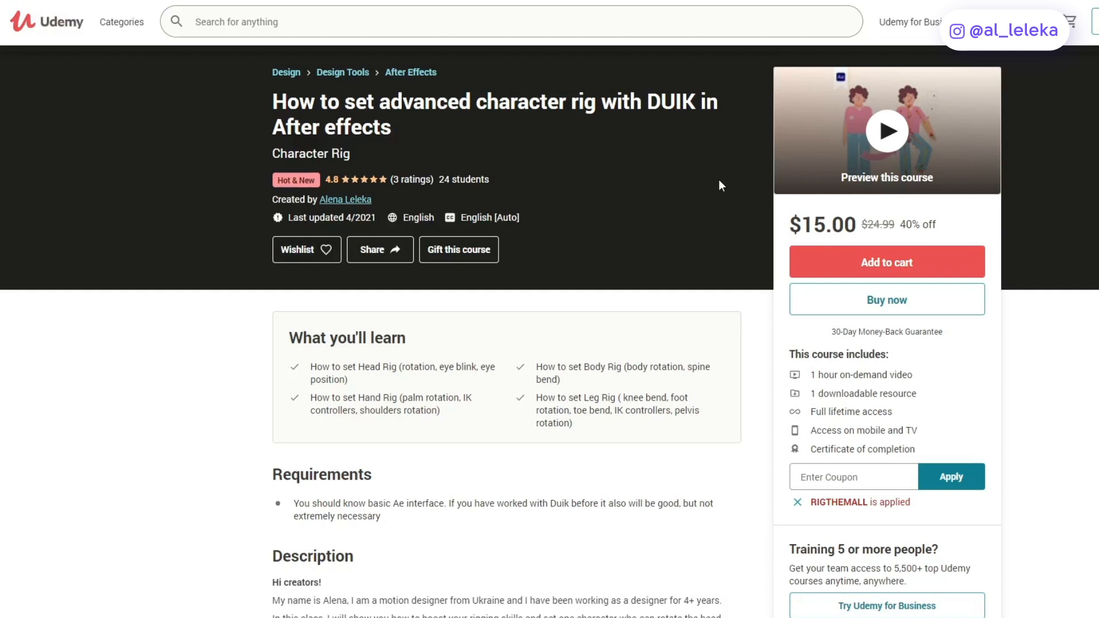
# Step: Draw a purple square with the Rectangle tool and centre it in Comp 1
pyautogui.scroll(-3)
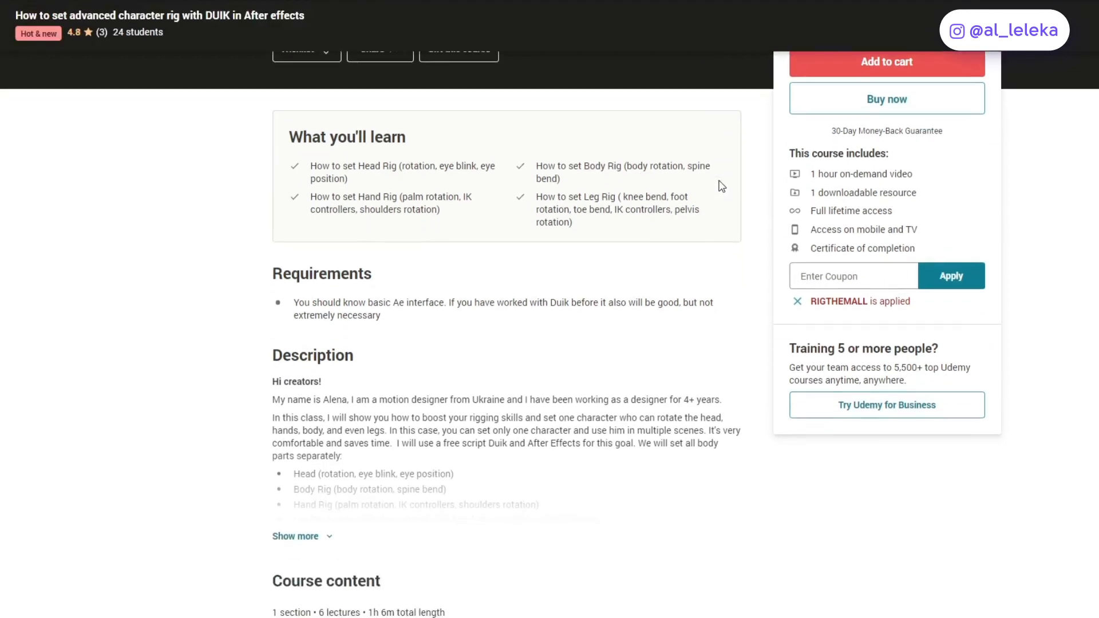
pyautogui.scroll(-3)
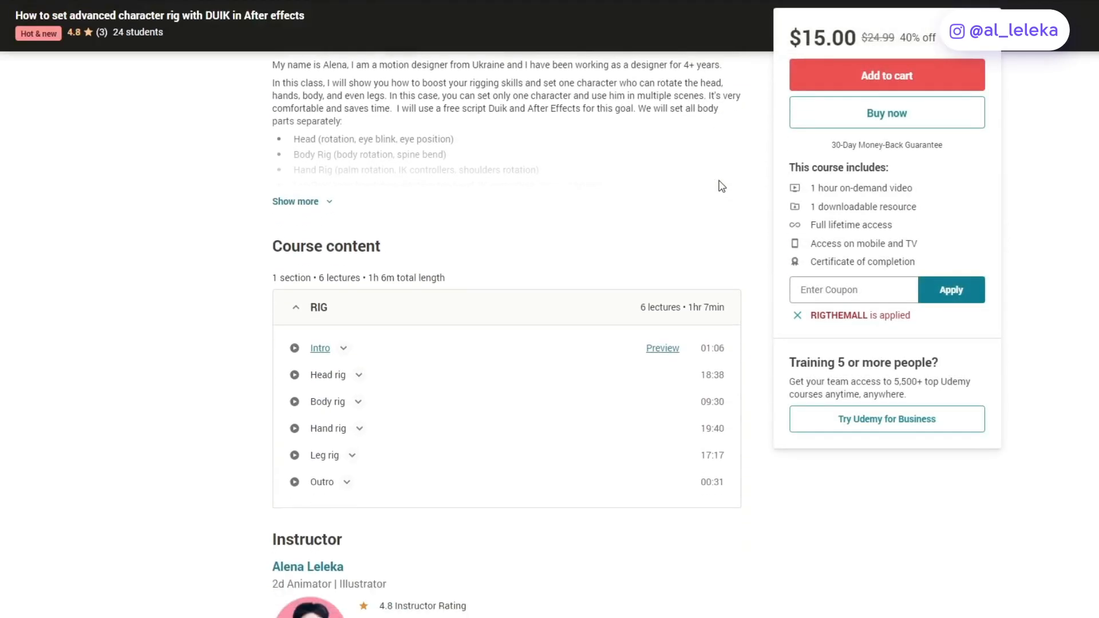
pyautogui.scroll(-3)
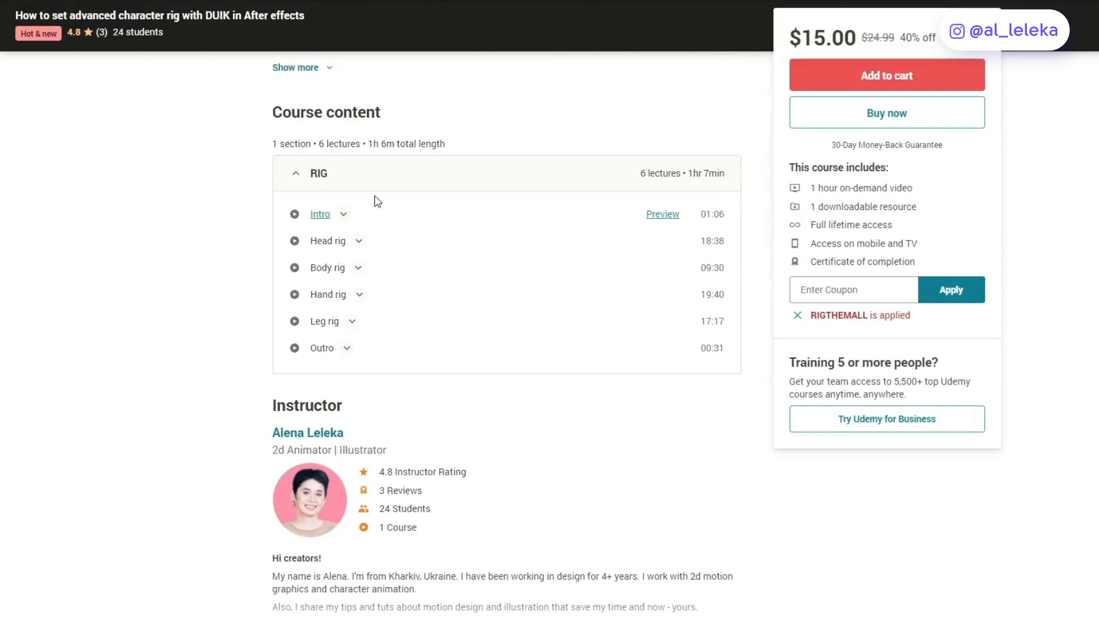
pyautogui.moveTo(247, 248)
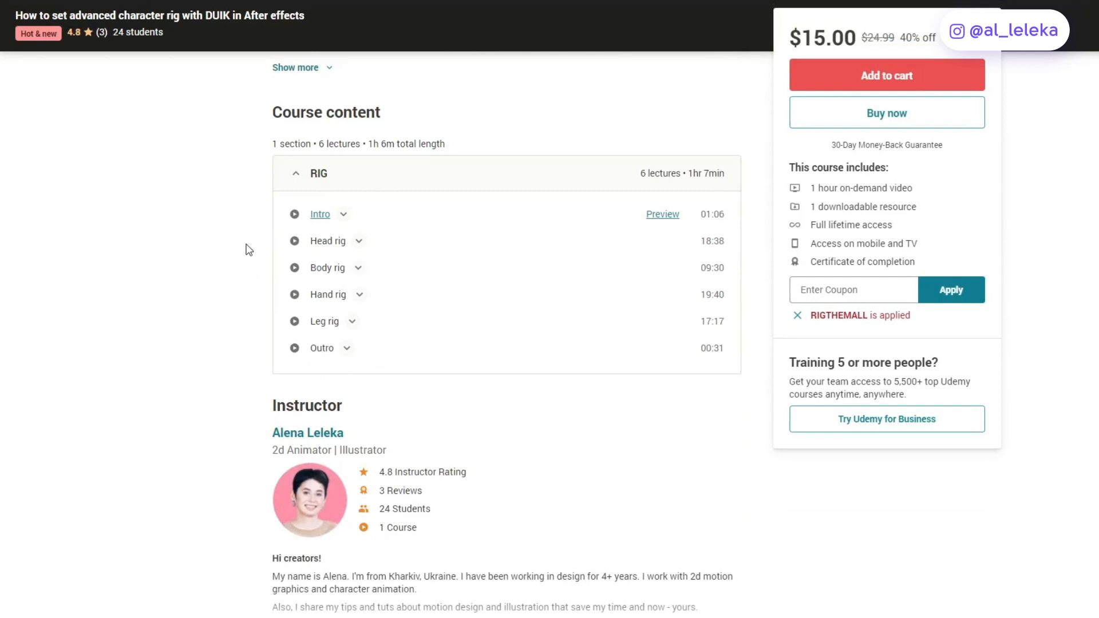
pyautogui.scroll(-3)
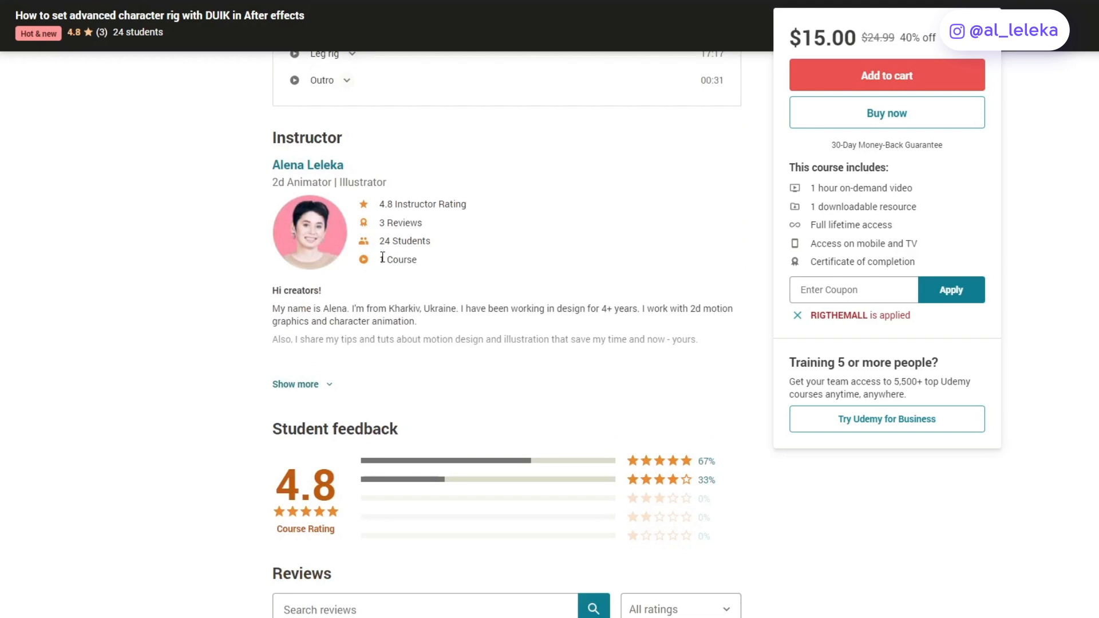
pyautogui.moveTo(526, 271)
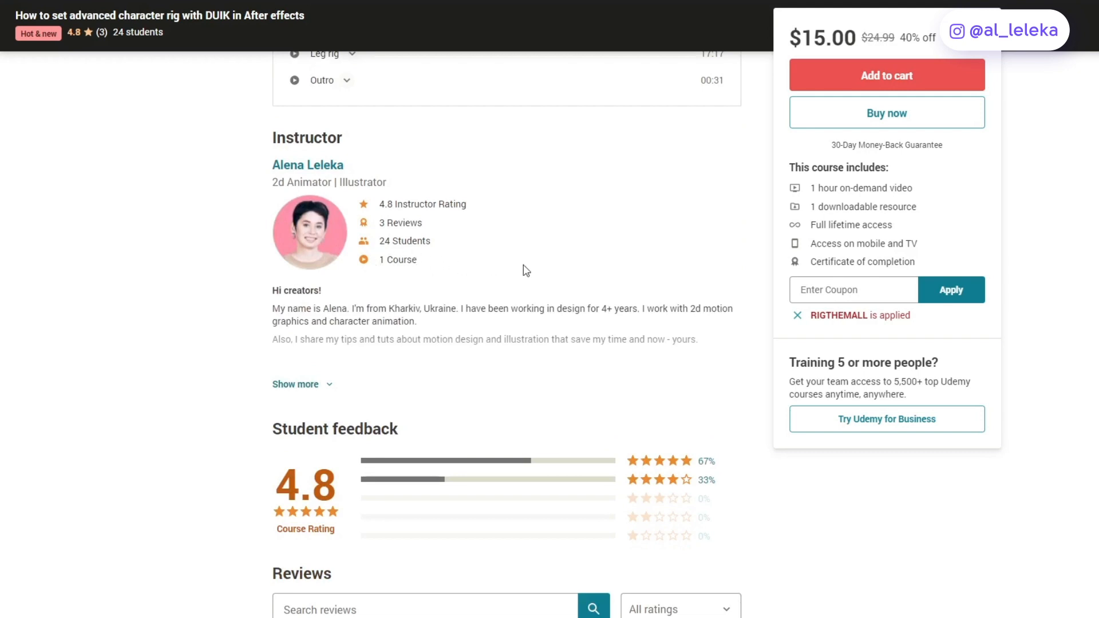
pyautogui.scroll(-3)
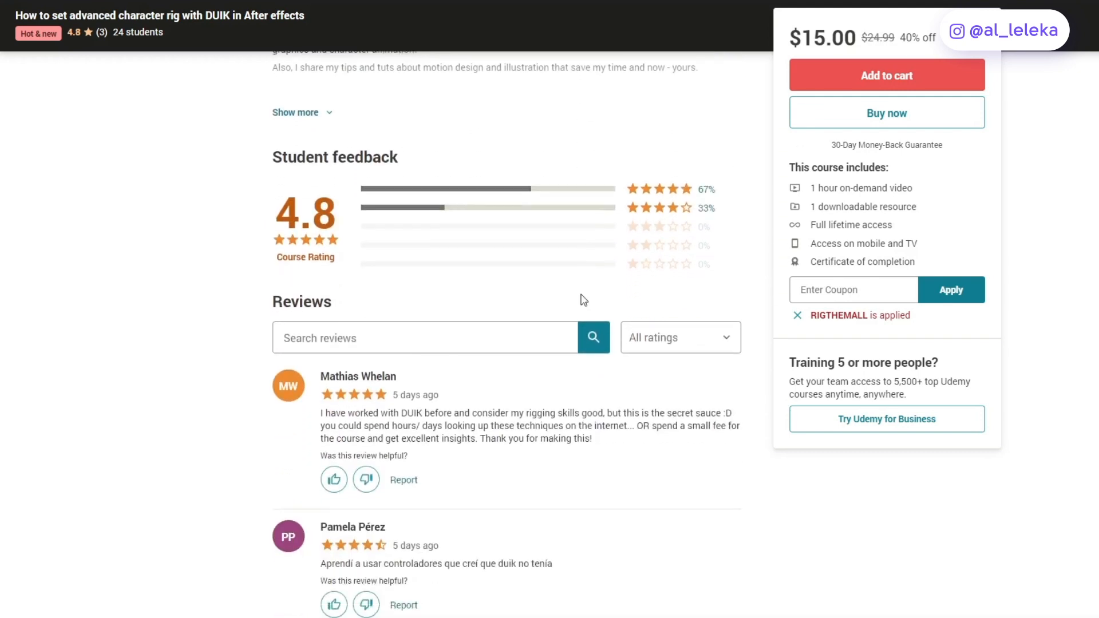
pyautogui.scroll(-3)
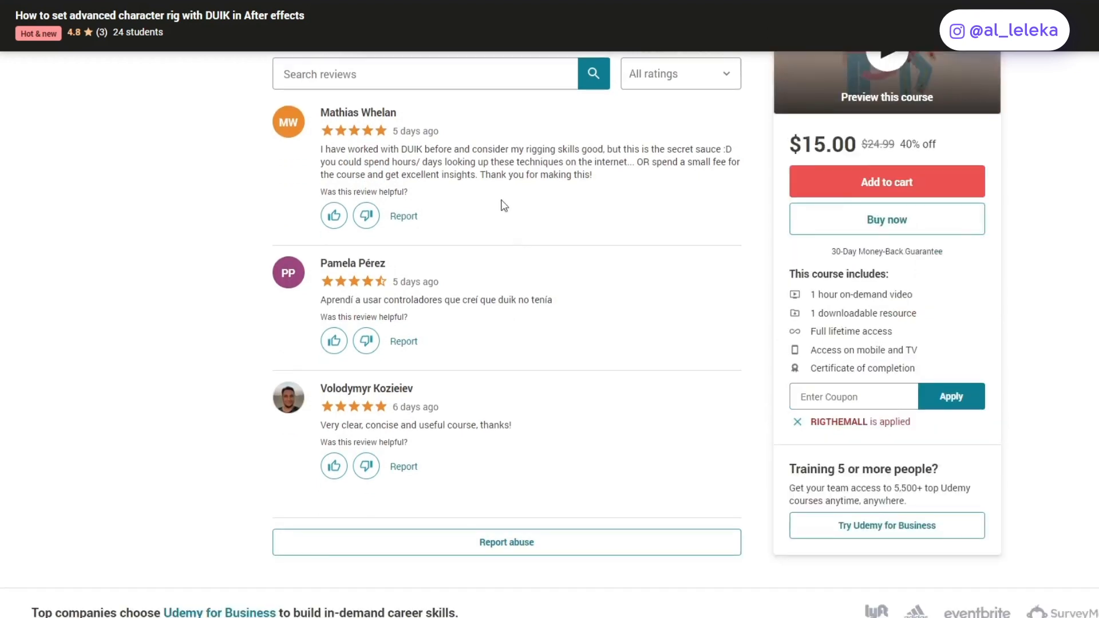
pyautogui.moveTo(180, 198)
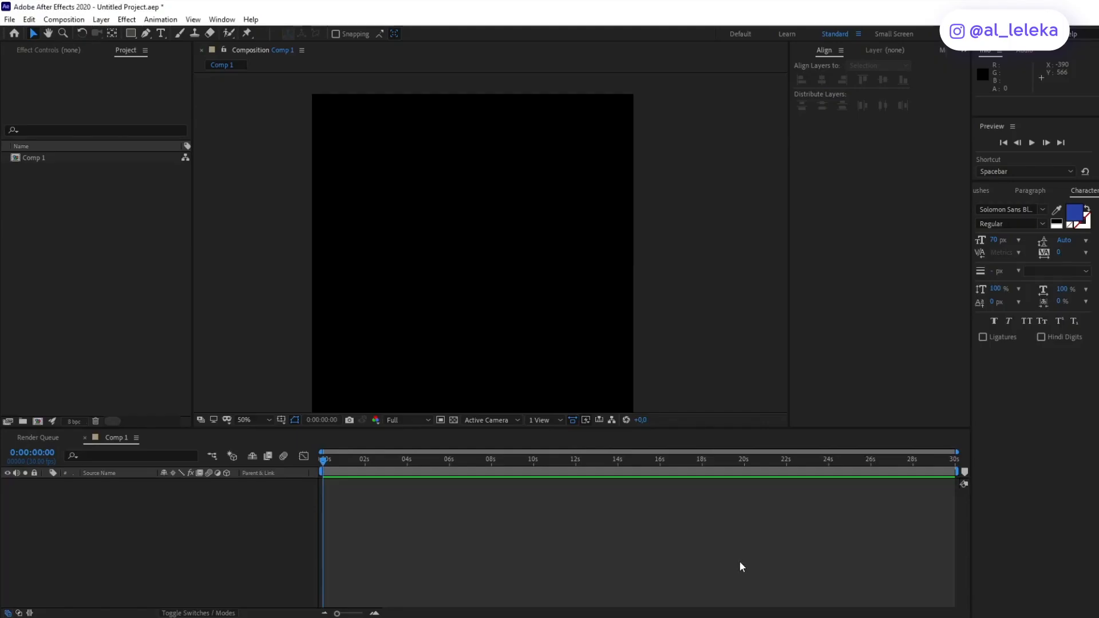
pyautogui.click(131, 33)
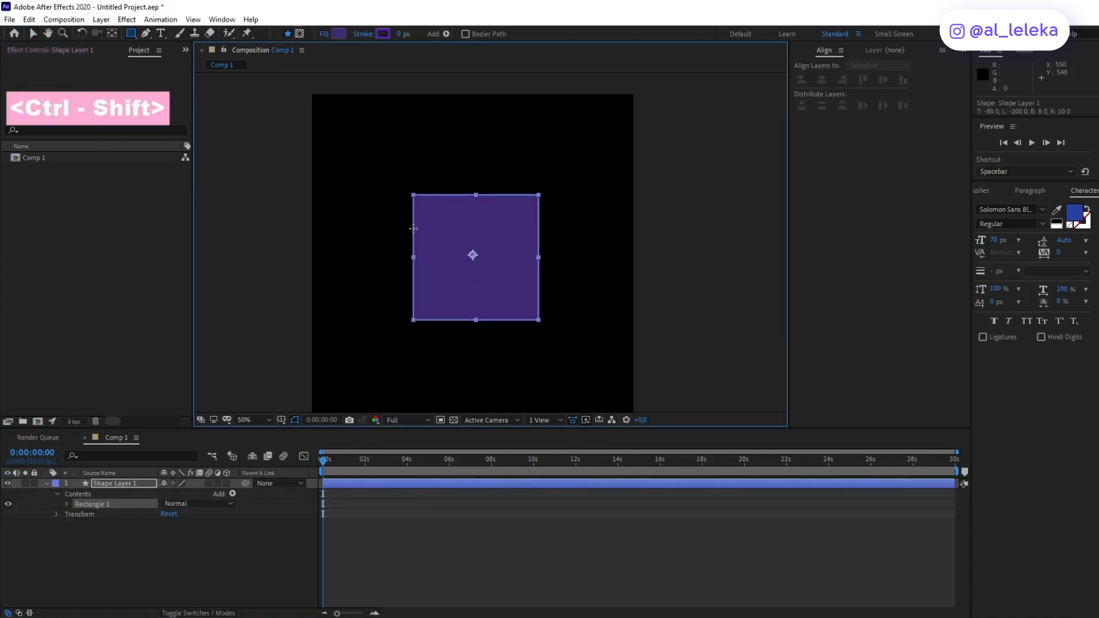
pyautogui.click(877, 65)
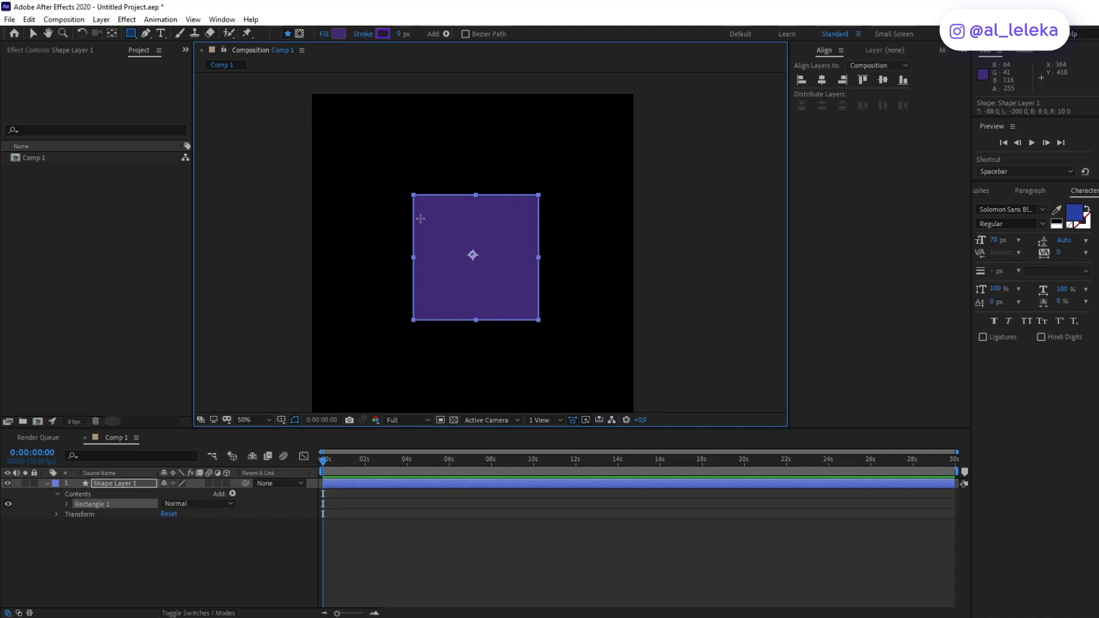
pyautogui.moveTo(104, 518)
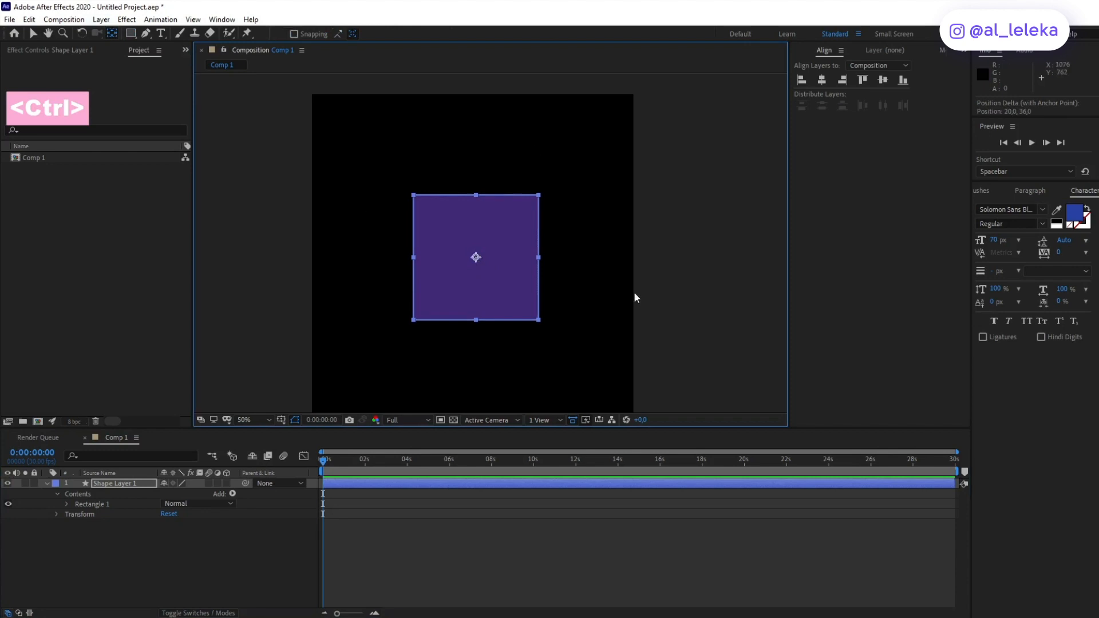
pyautogui.moveTo(475, 251)
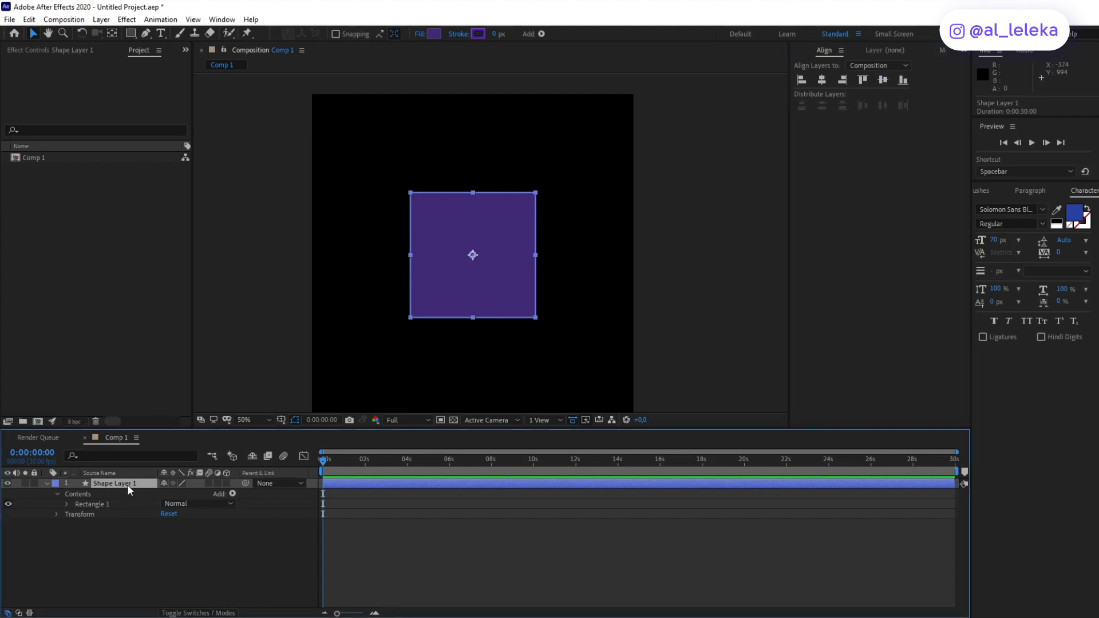
# Step: Duplicate the square to five layers, moving copies' anchor points to right, left, top and bottom edges via Motion 2
pyautogui.press('ctrl+d')
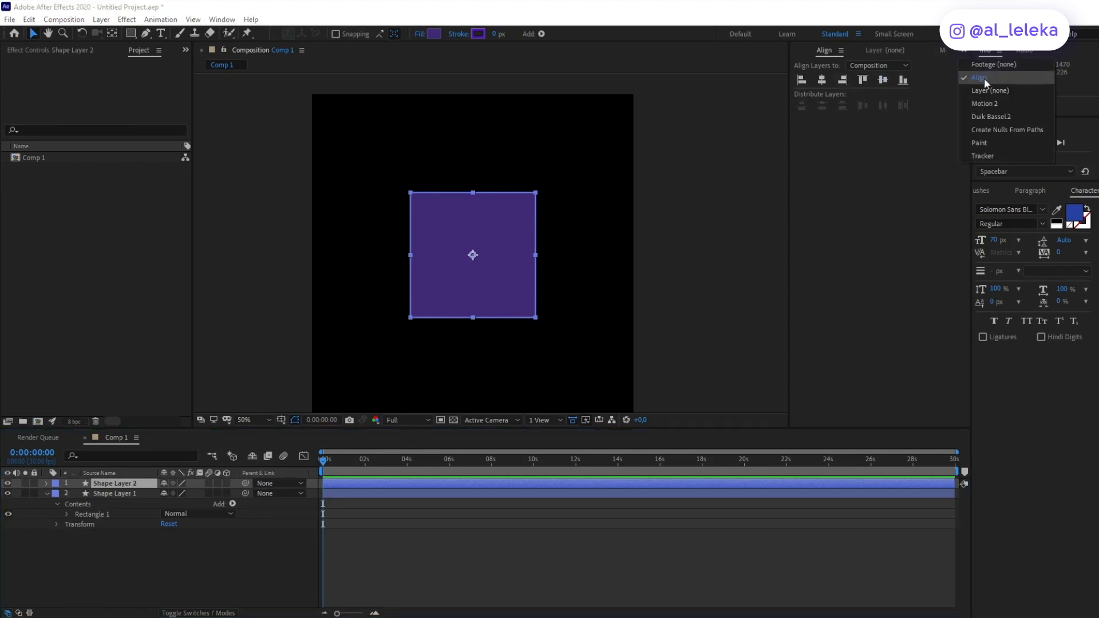
pyautogui.click(985, 103)
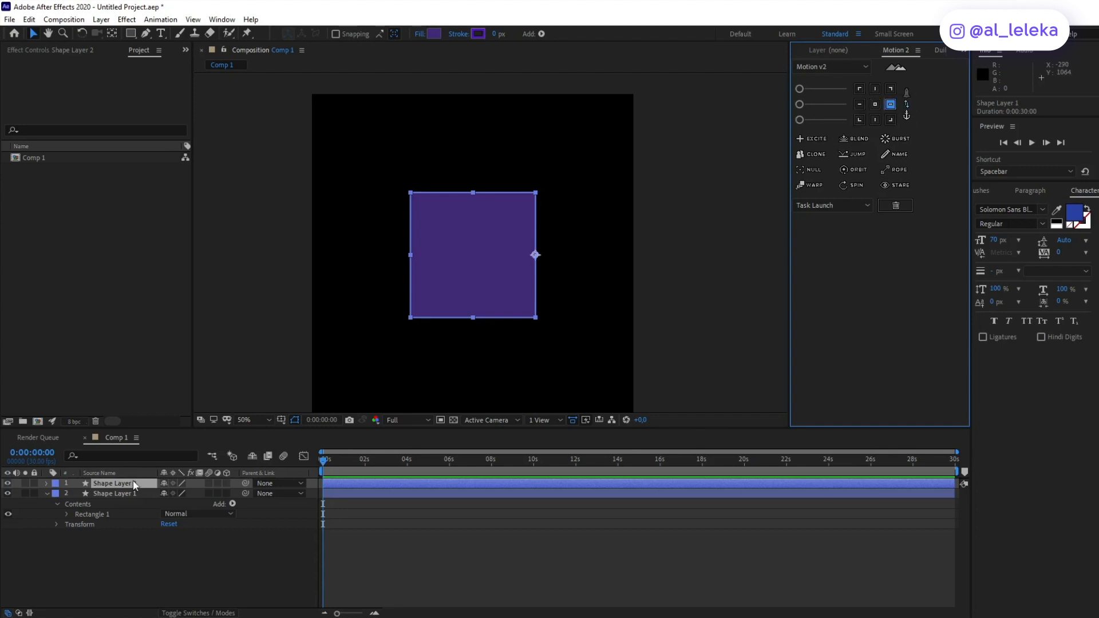
pyautogui.press('ctrl+d')
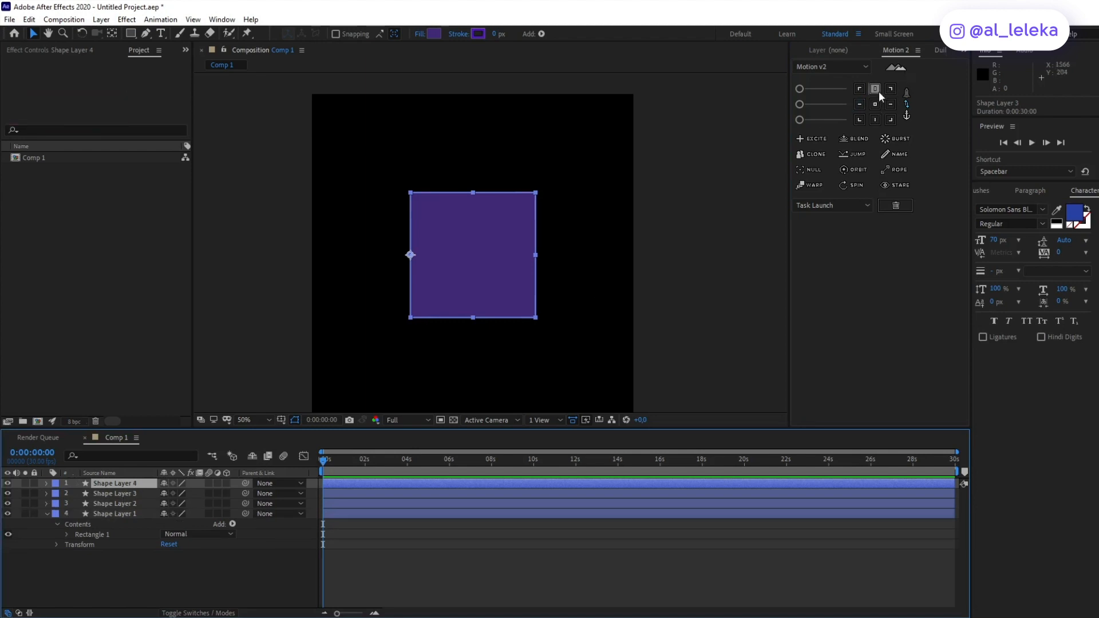
pyautogui.click(875, 89)
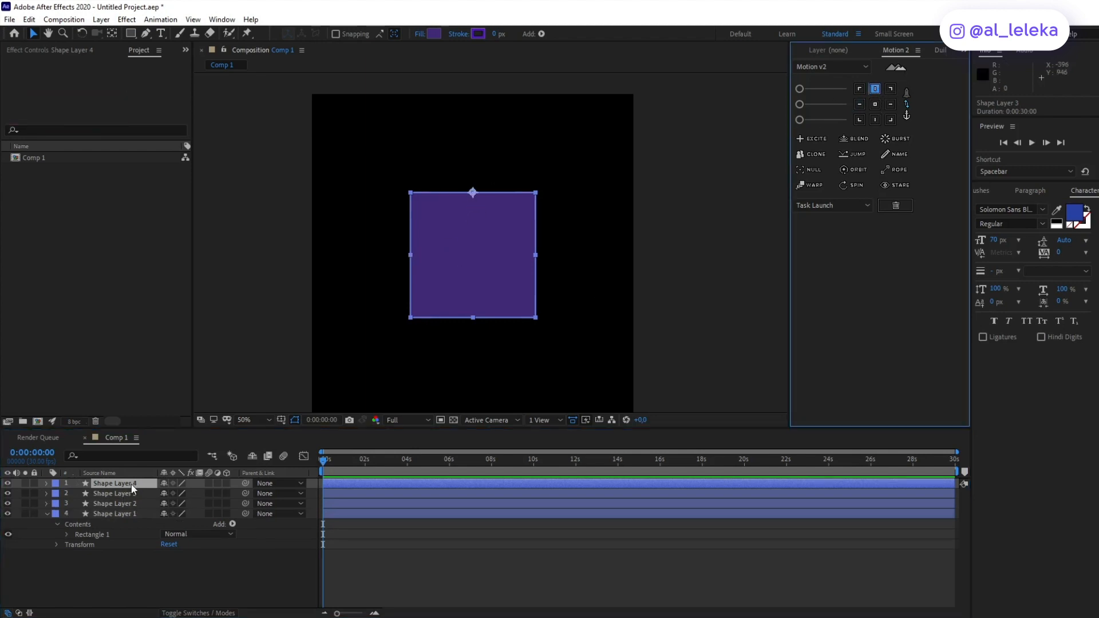
pyautogui.press('ctrl+d')
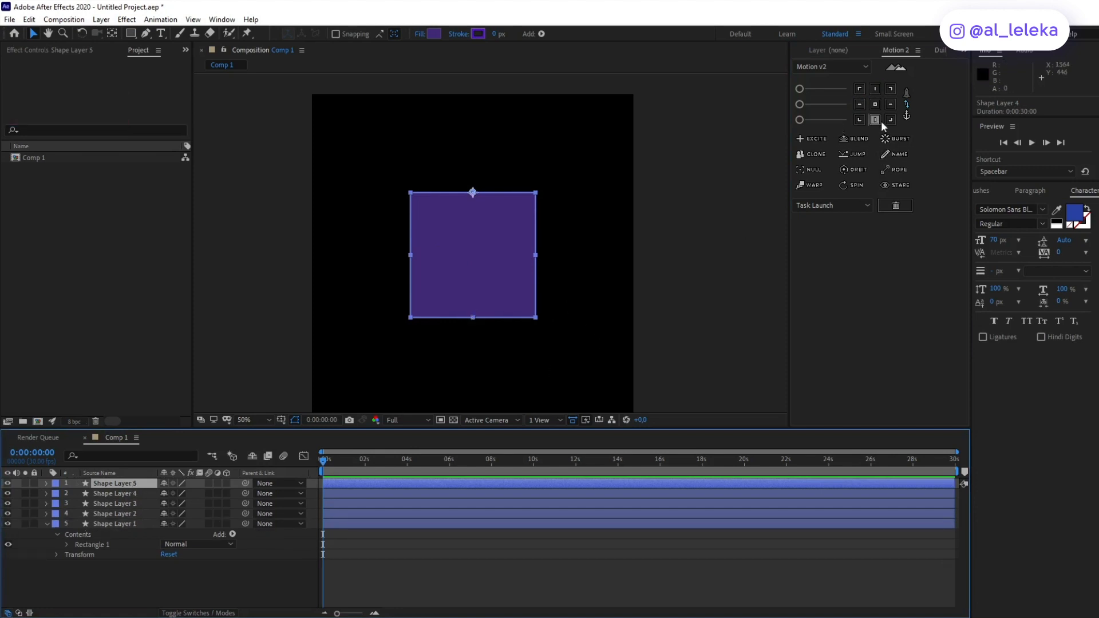
pyautogui.click(875, 120)
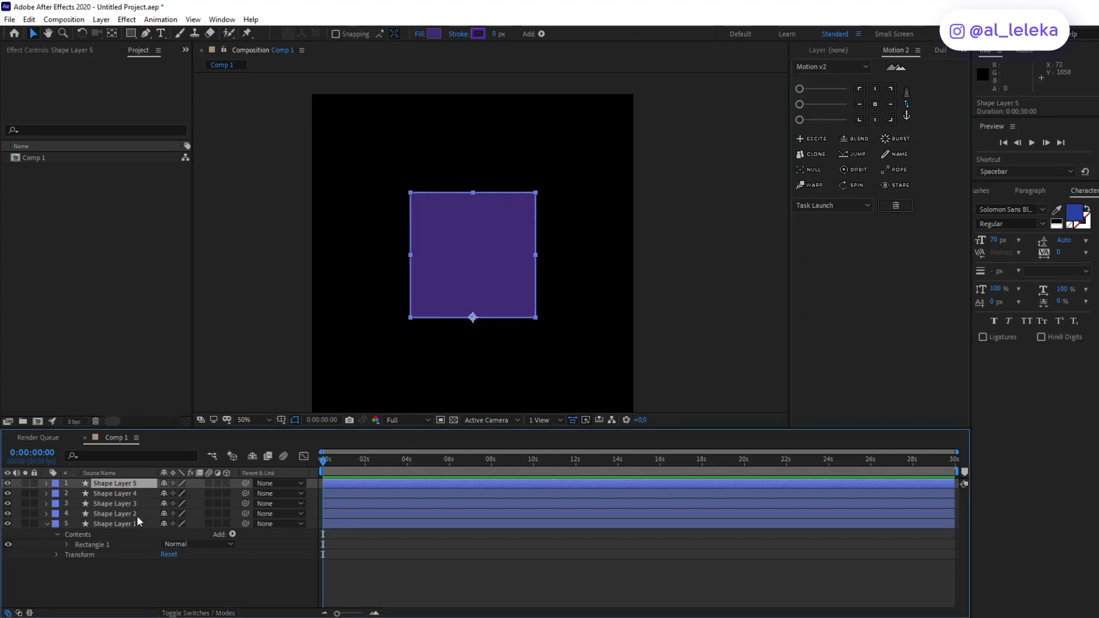
pyautogui.moveTo(118, 529)
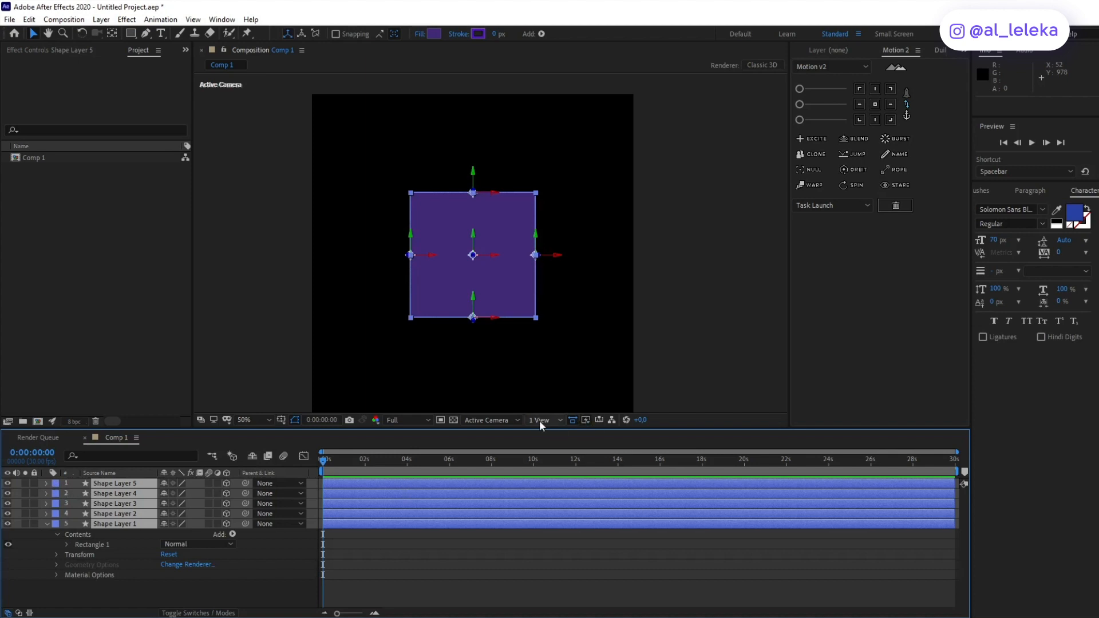
# Step: Switch the composition viewer to the 2 Views - Horizontal layout (Top plus Active Camera)
pyautogui.click(539, 420)
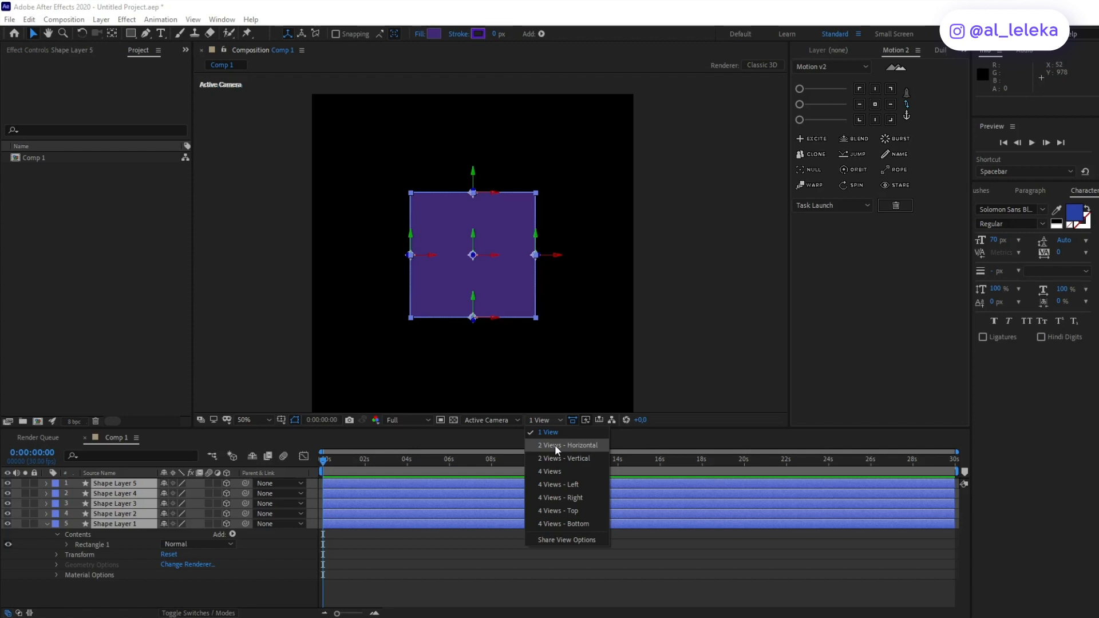
pyautogui.click(565, 446)
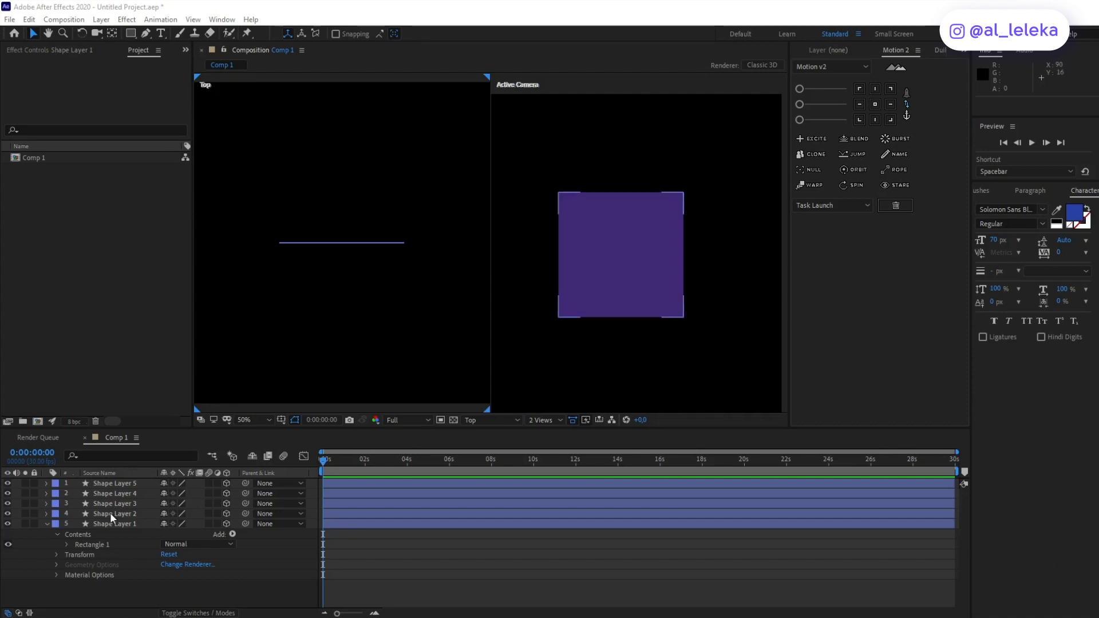
# Step: Set Y Rotation to 90° on Shape Layer 2 and -90° on Shape Layer 3
pyautogui.click(117, 514)
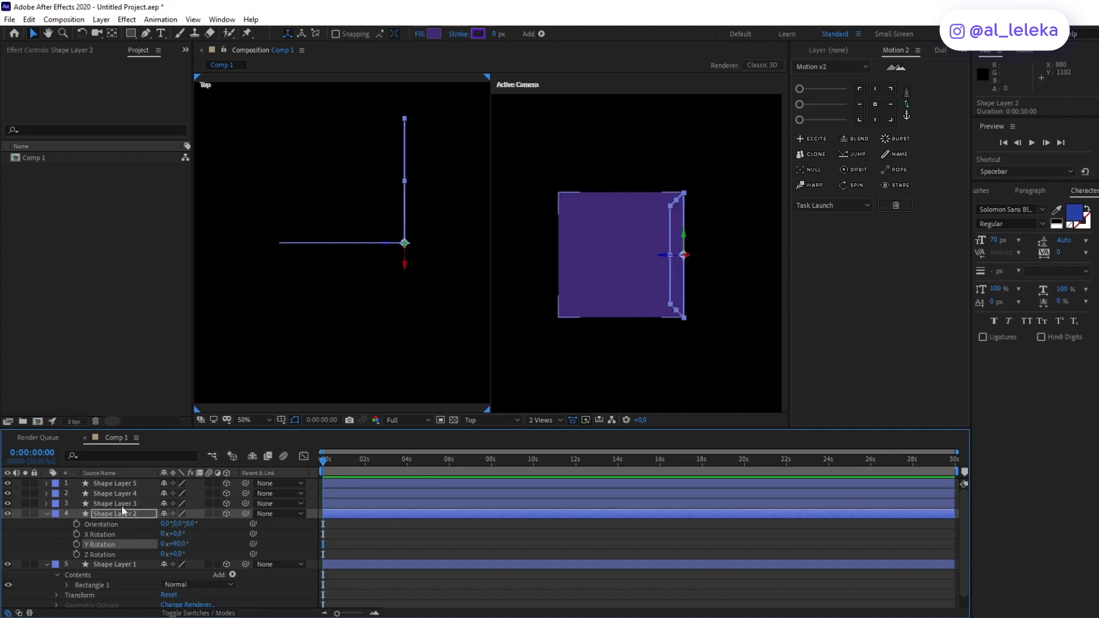
pyautogui.click(115, 504)
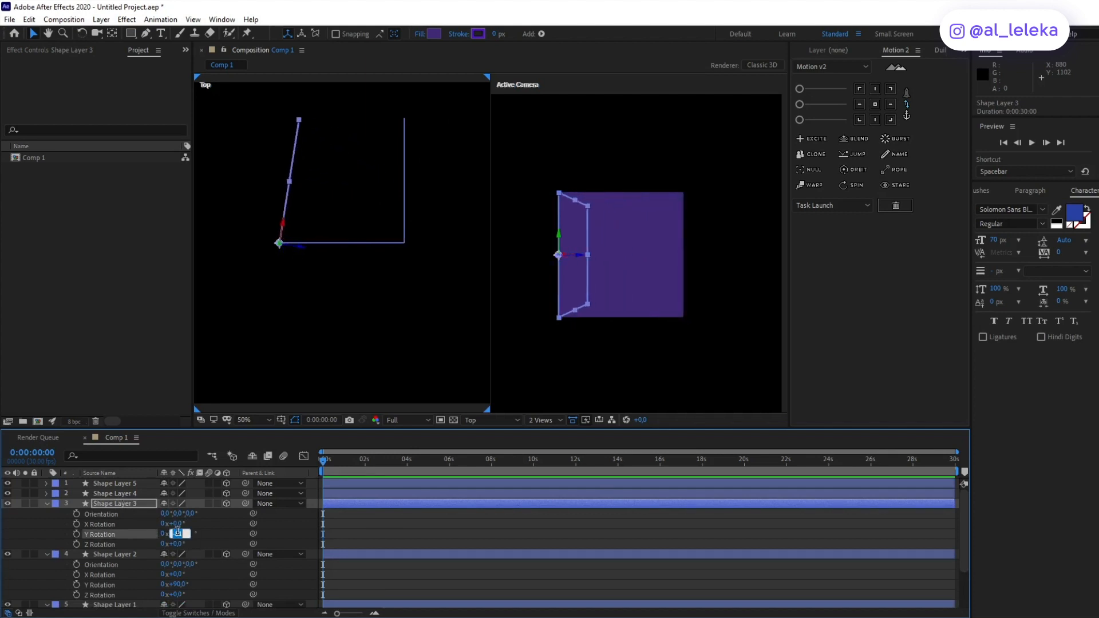
pyautogui.write('-90')
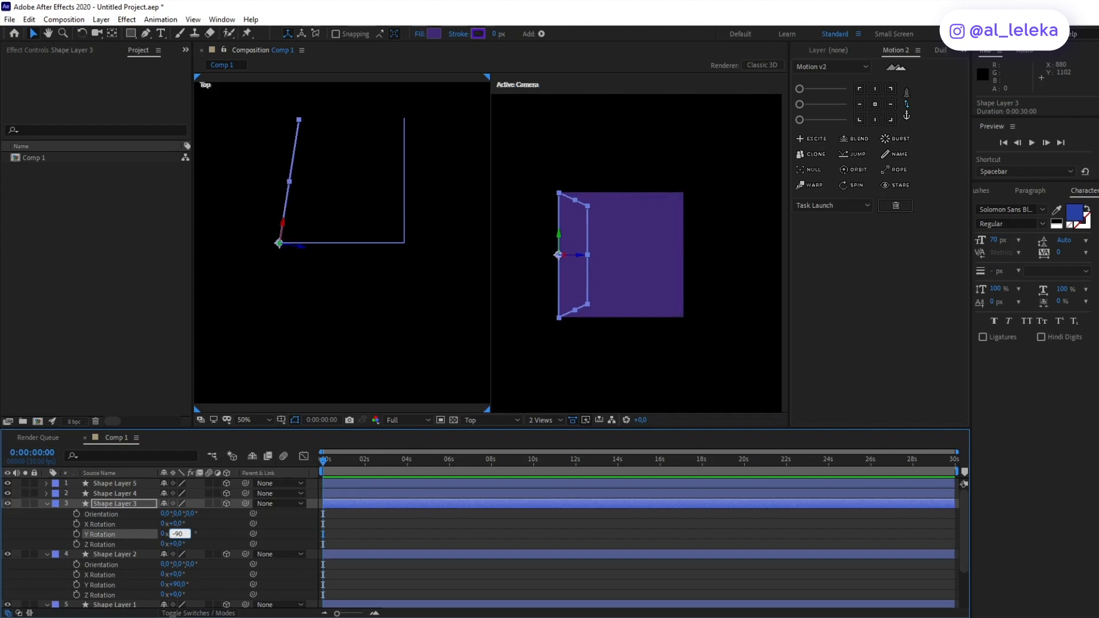
pyautogui.click(114, 492)
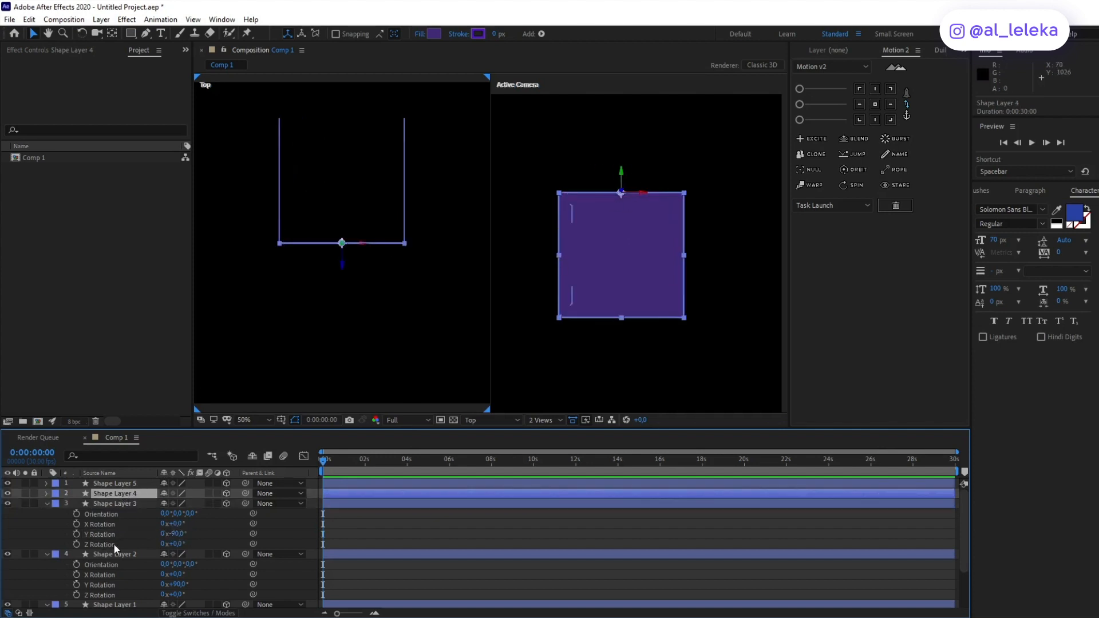
# Step: Set X Rotation to 90° on Shape Layer 4 and -90° on Shape Layer 5
pyautogui.click(45, 492)
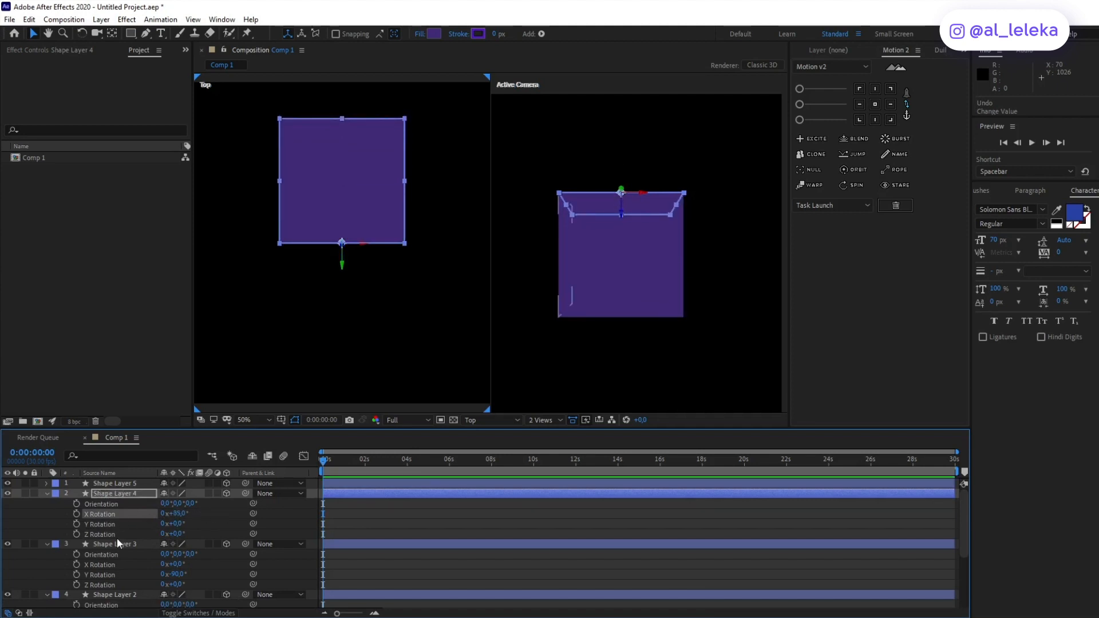
pyautogui.doubleClick(172, 514)
pyautogui.write('90')
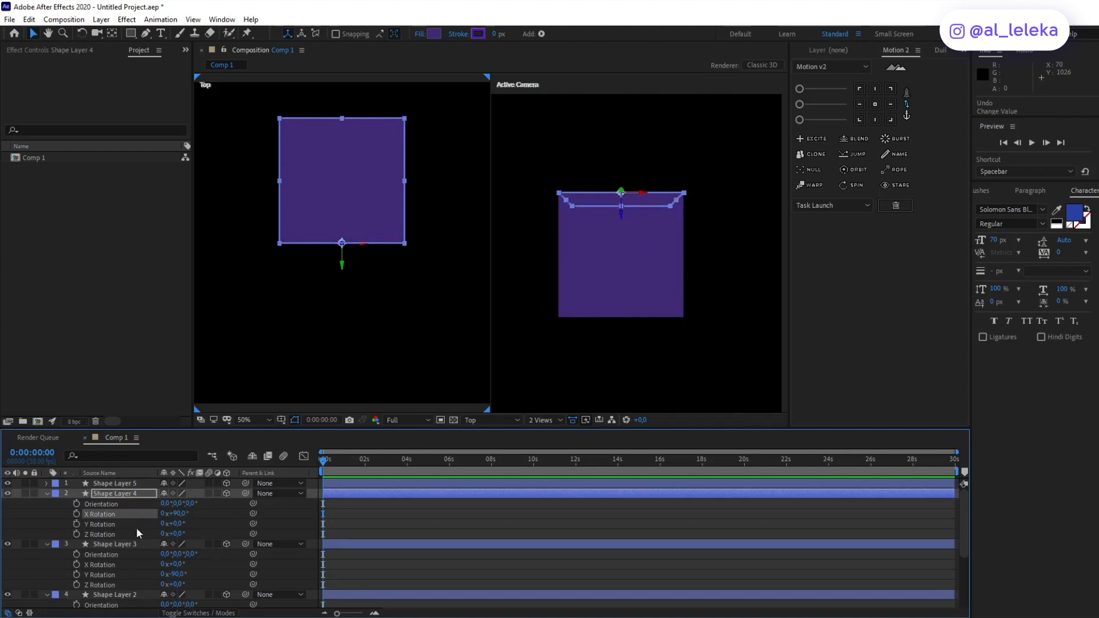
pyautogui.click(115, 483)
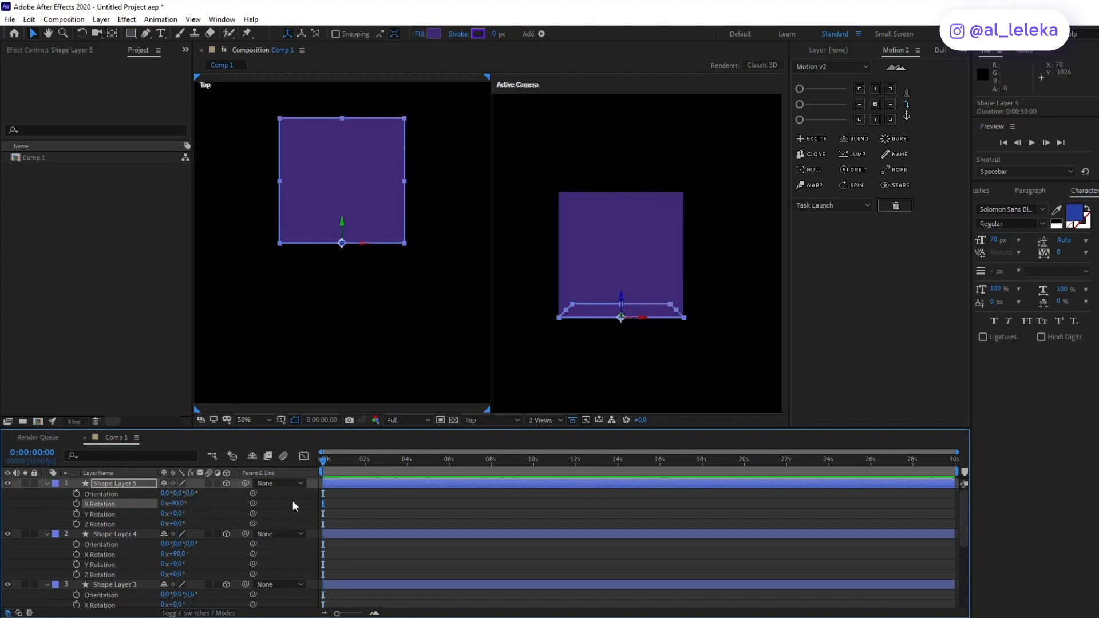
pyautogui.click(343, 205)
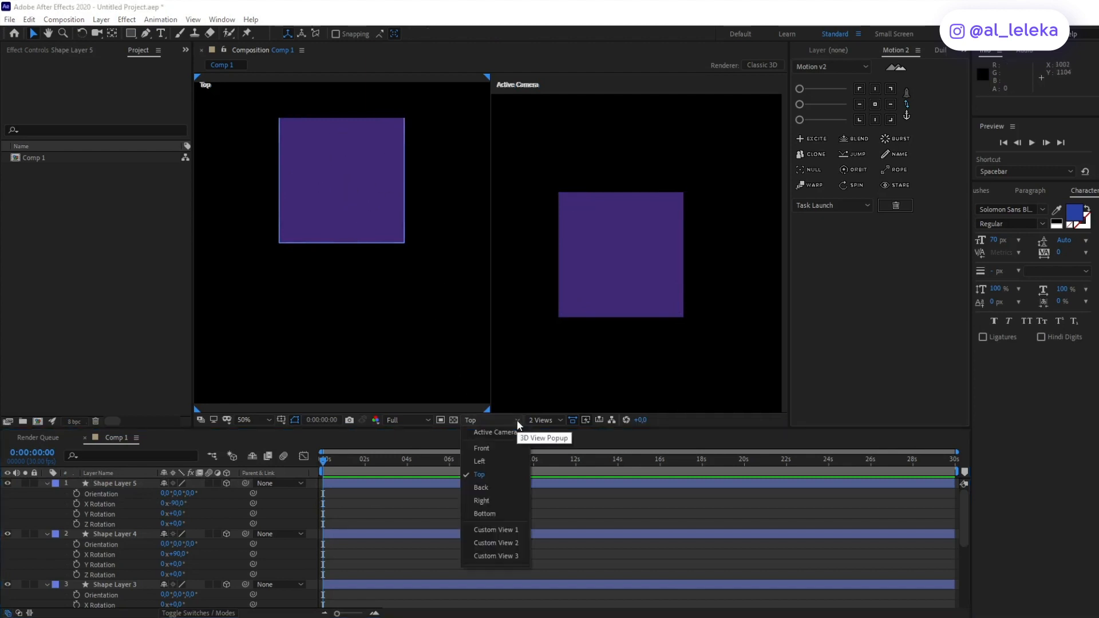
pyautogui.moveTo(481, 462)
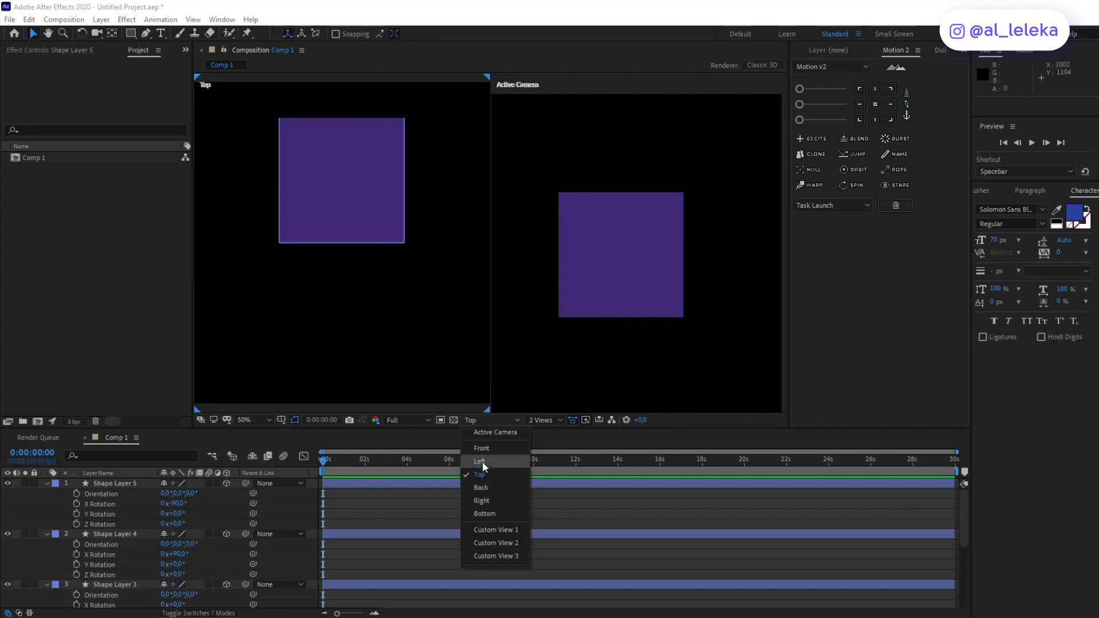
pyautogui.moveTo(481, 474)
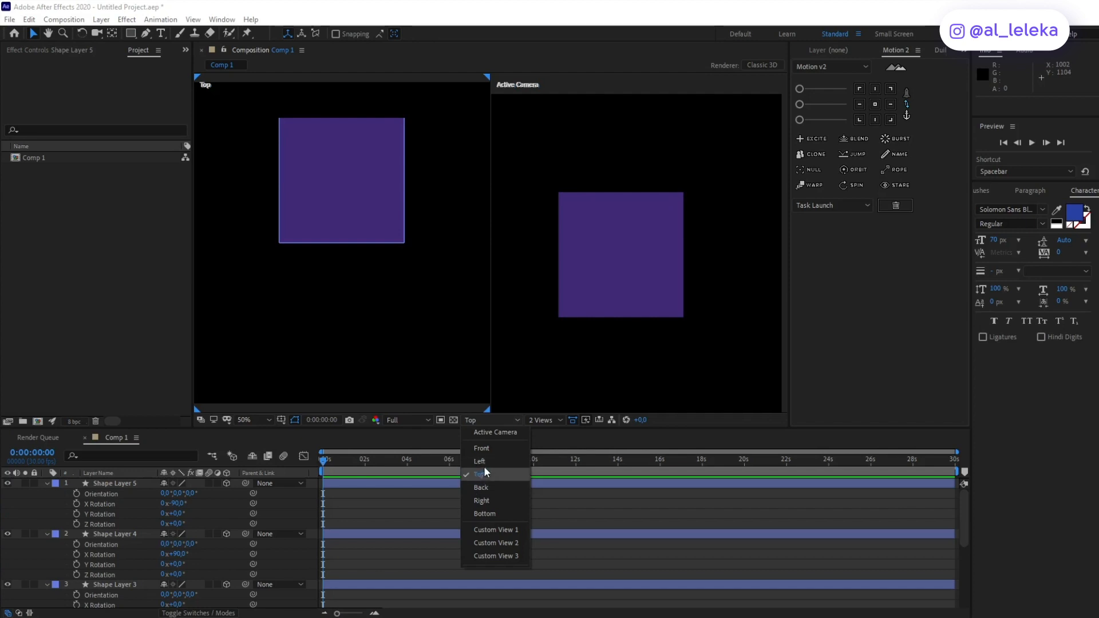
# Step: Show the Left view, then duplicate a square as Shape Layer 6 pushed back in Z to close the cube
pyautogui.click(479, 462)
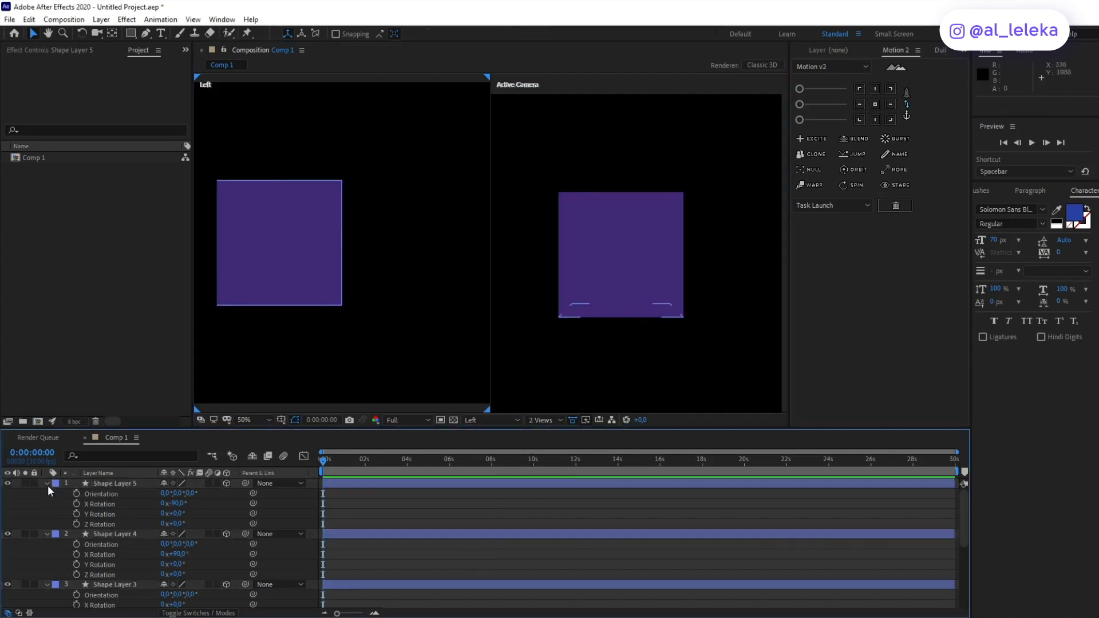
pyautogui.click(115, 524)
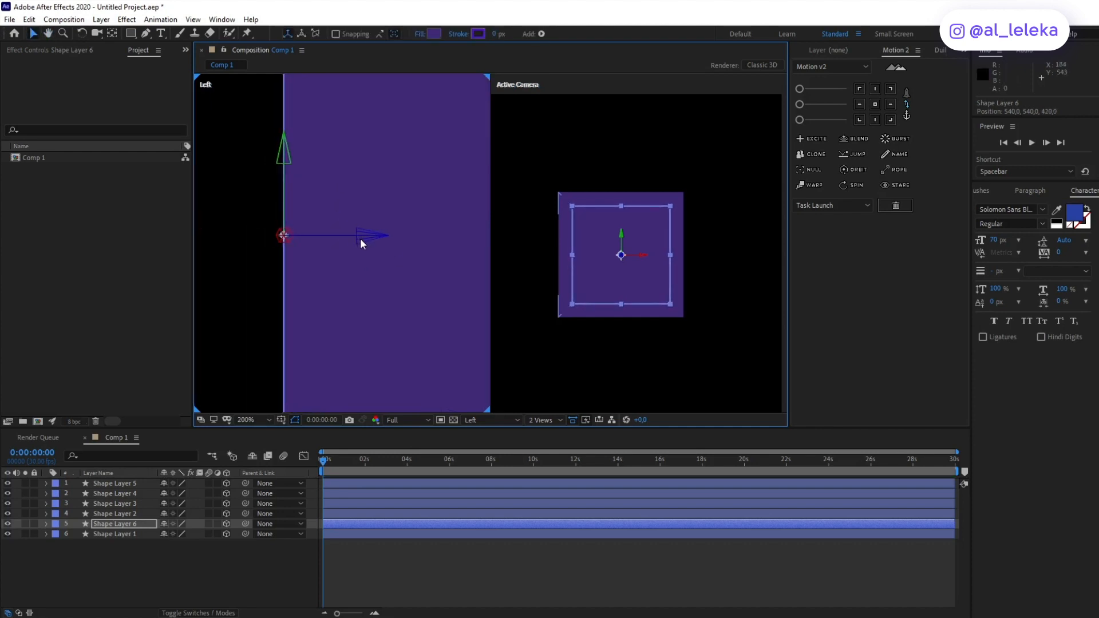
pyautogui.click(703, 253)
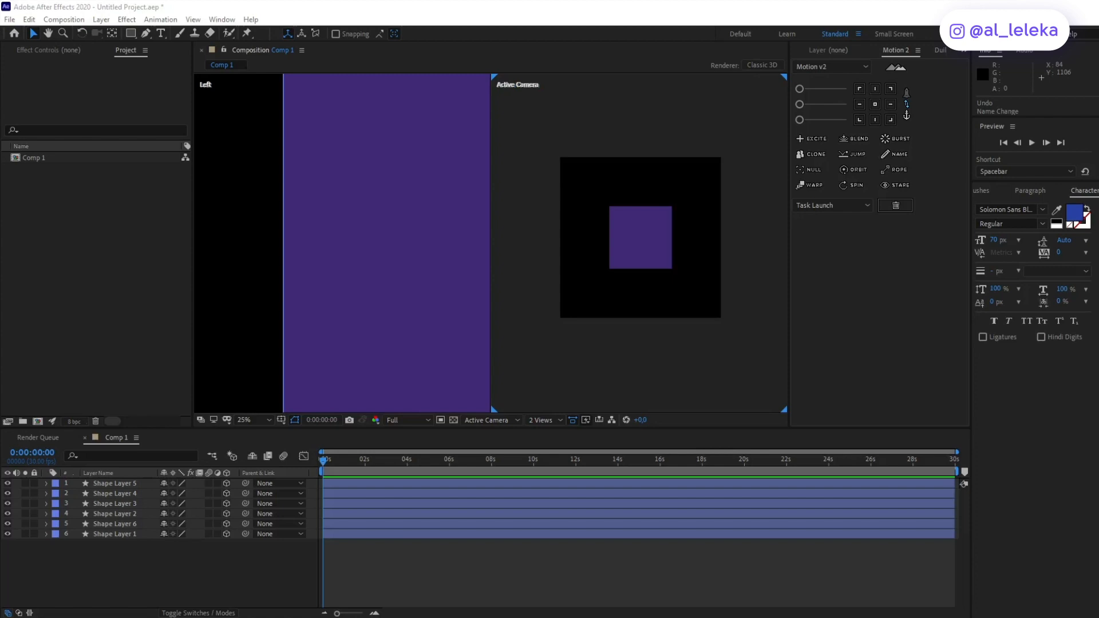
# Step: Rename Comp 1 to 'cube precomp' in the Project panel
pyautogui.click(35, 157)
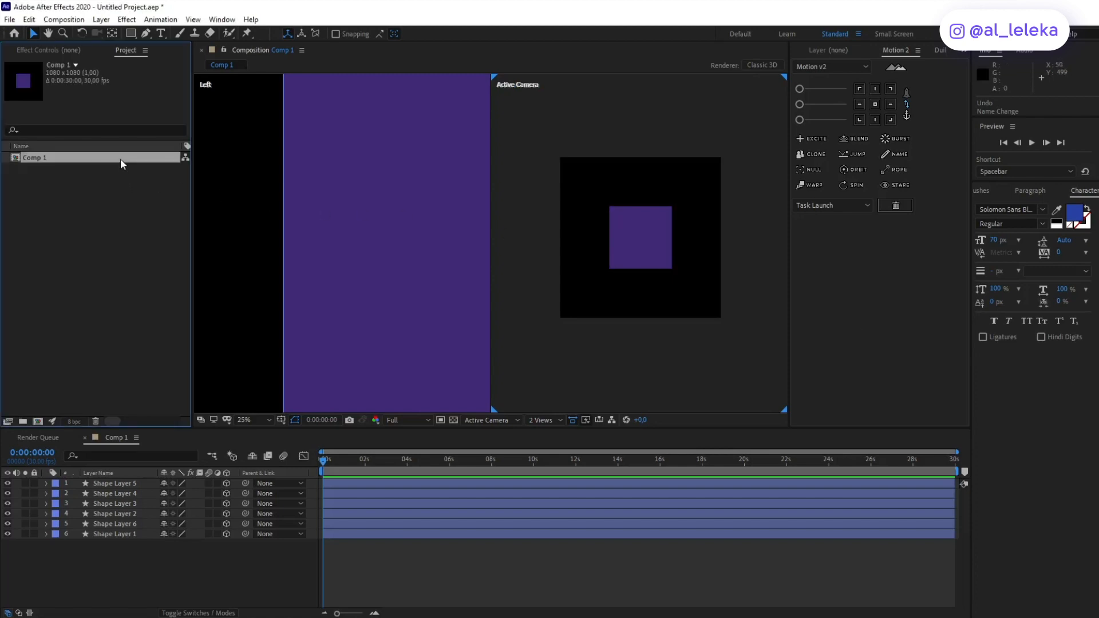
pyautogui.doubleClick(36, 157)
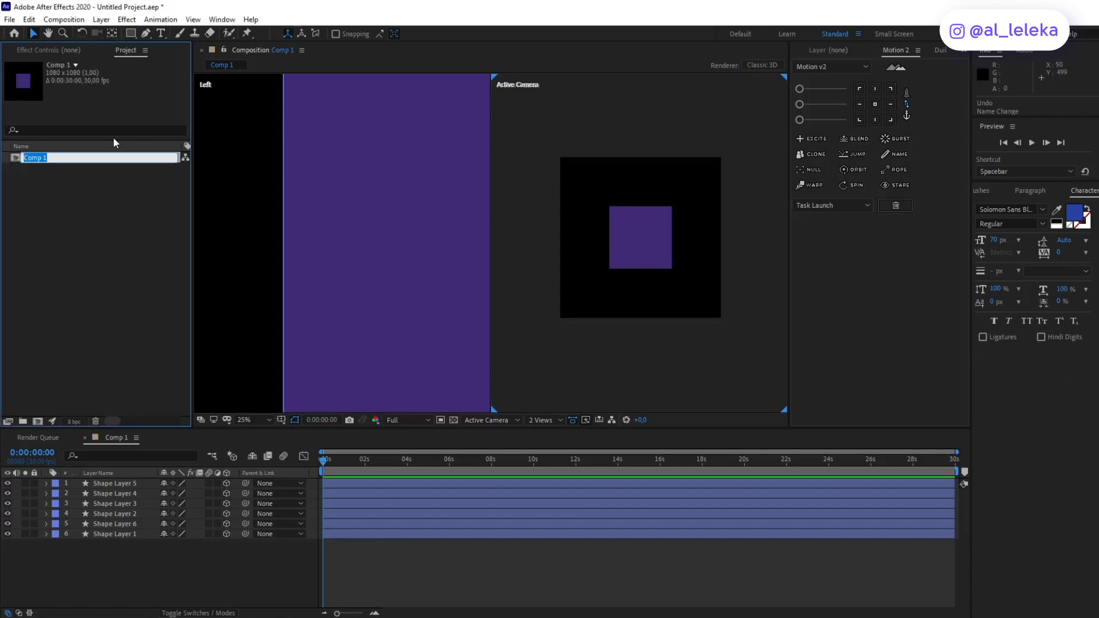
pyautogui.write('cube rec')
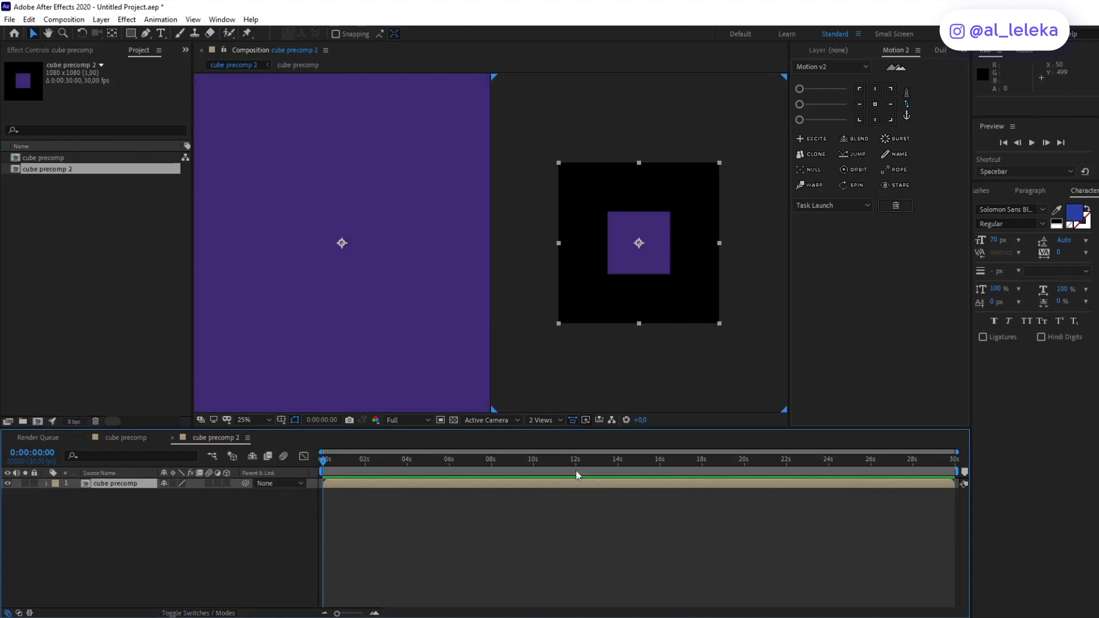
# Step: Nest it in cube precomp 2, switch to 1 View and select the cube precomp layer
pyautogui.click(543, 421)
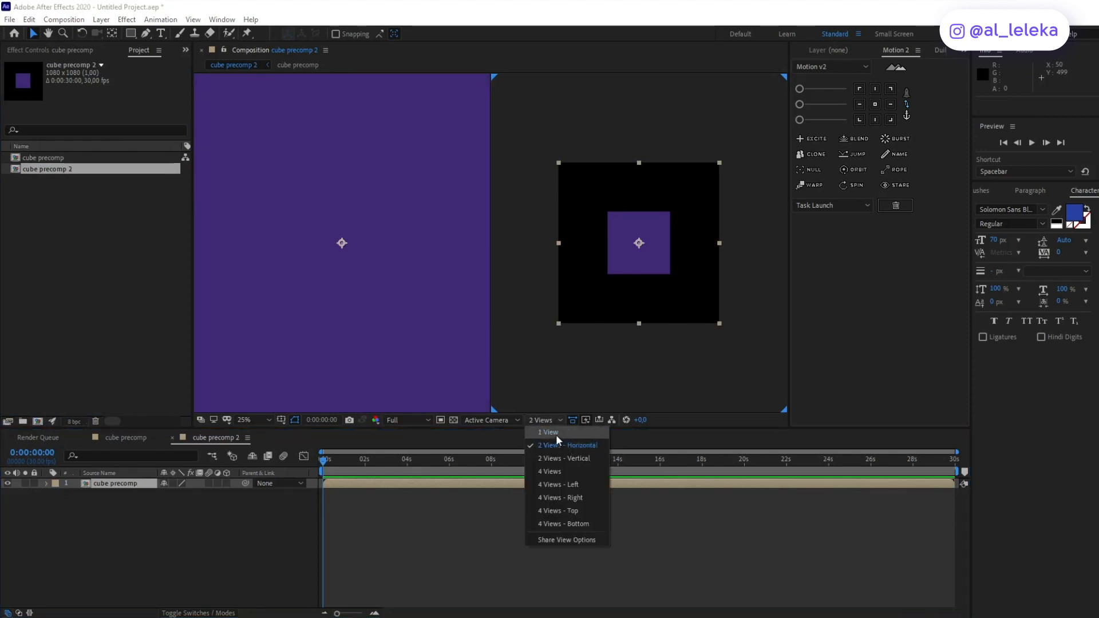
pyautogui.click(547, 432)
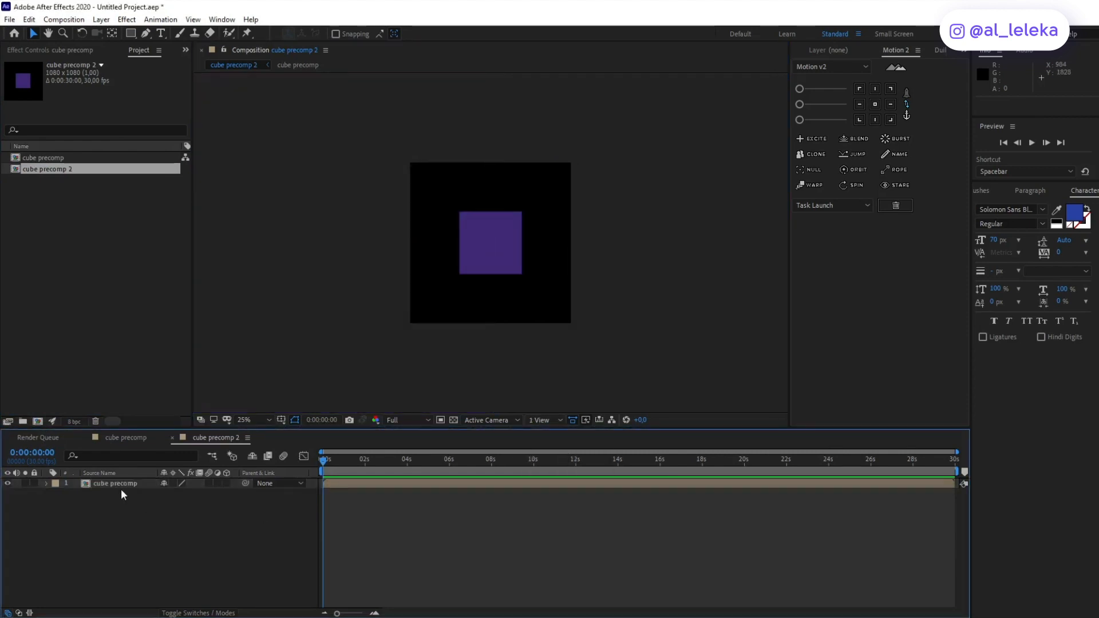
pyautogui.click(114, 484)
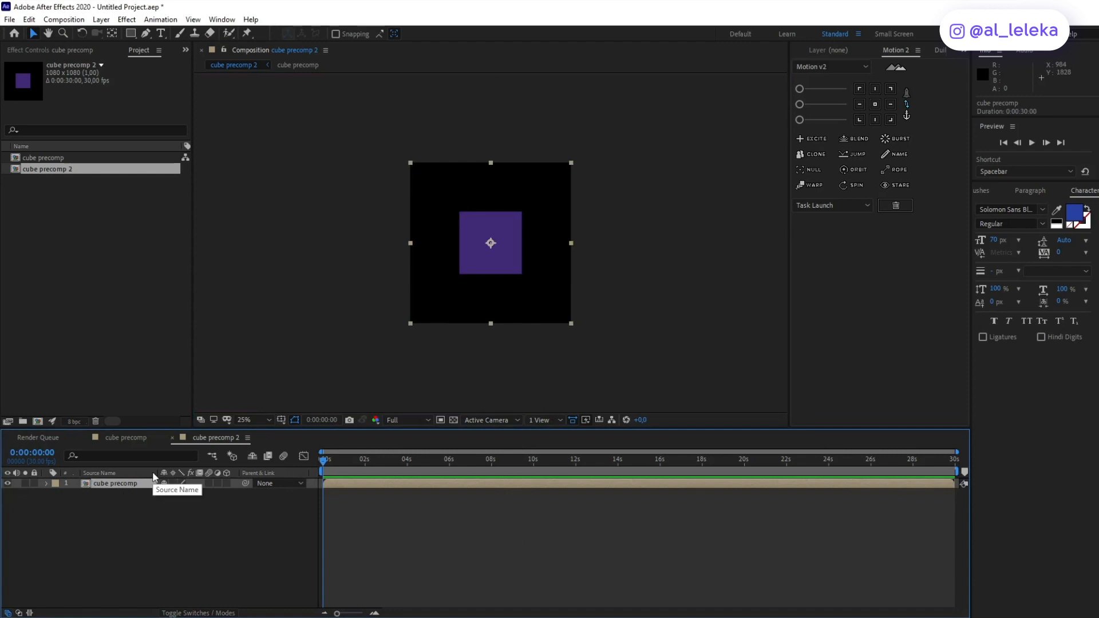
pyautogui.moveTo(152, 492)
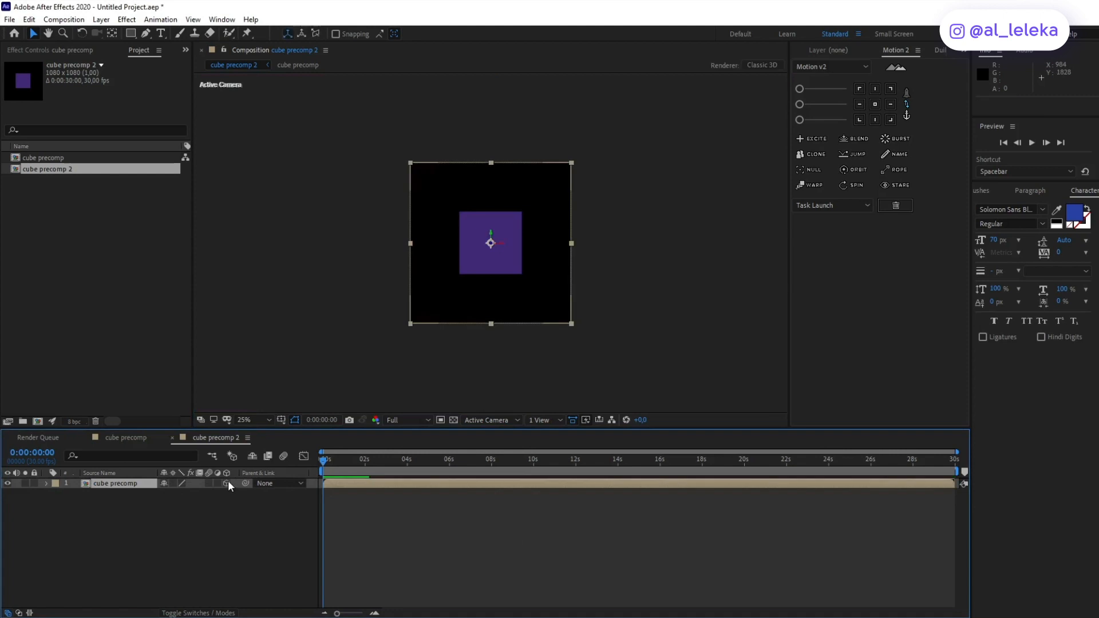
# Step: Enable 3D Layer and Collapse Transformations on the cube precomp layer
pyautogui.click(226, 483)
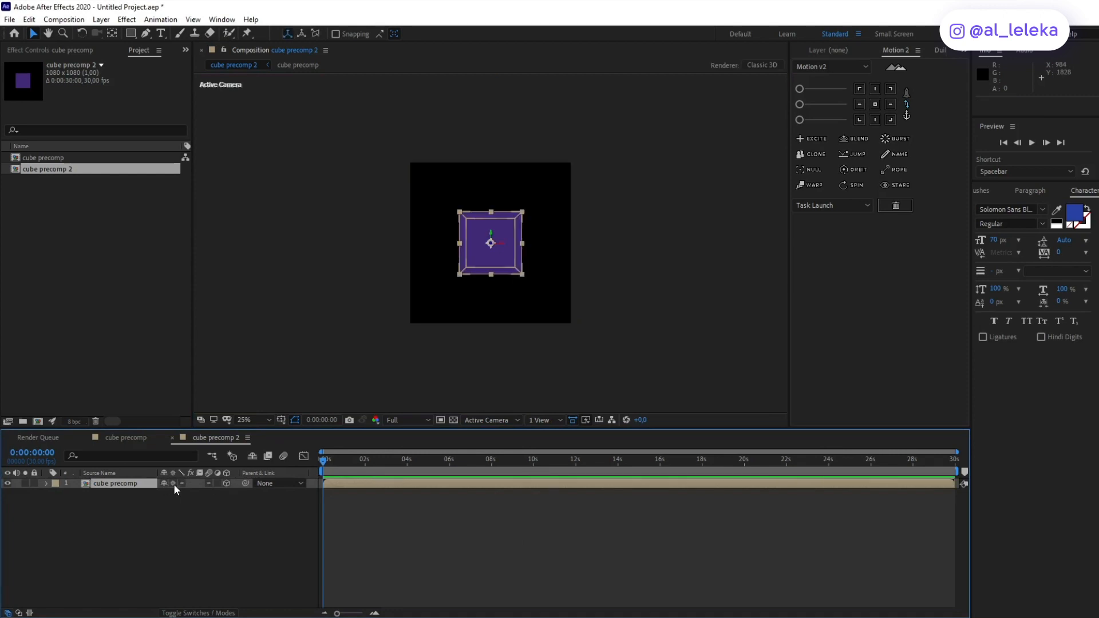
pyautogui.click(244, 421)
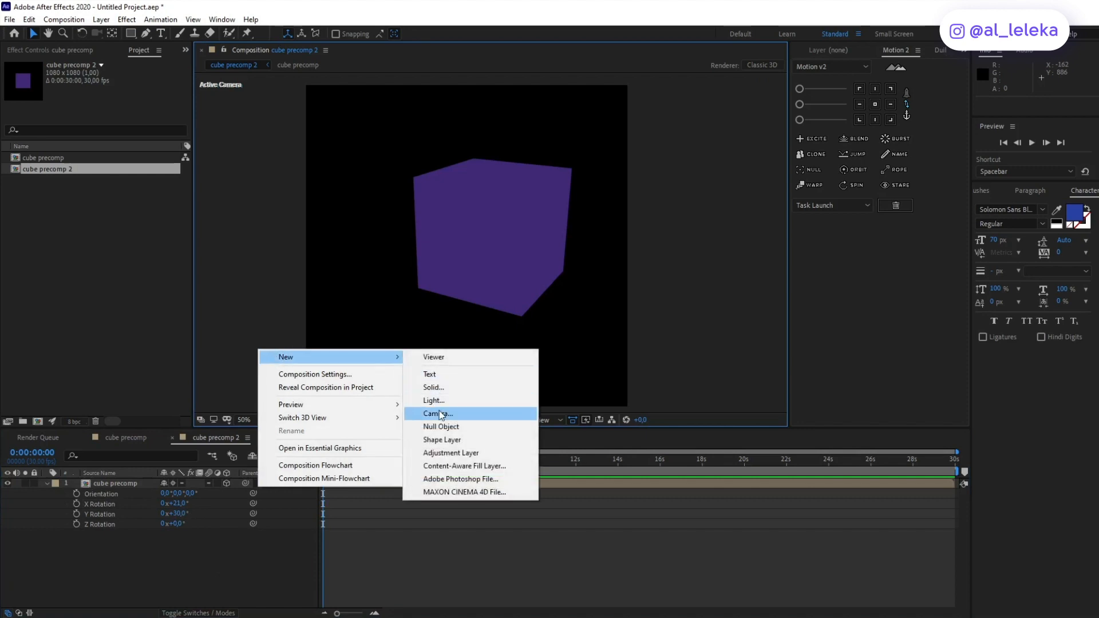
# Step: Add Point Light 1 via New > Light with Light Type set to Point
pyautogui.click(433, 401)
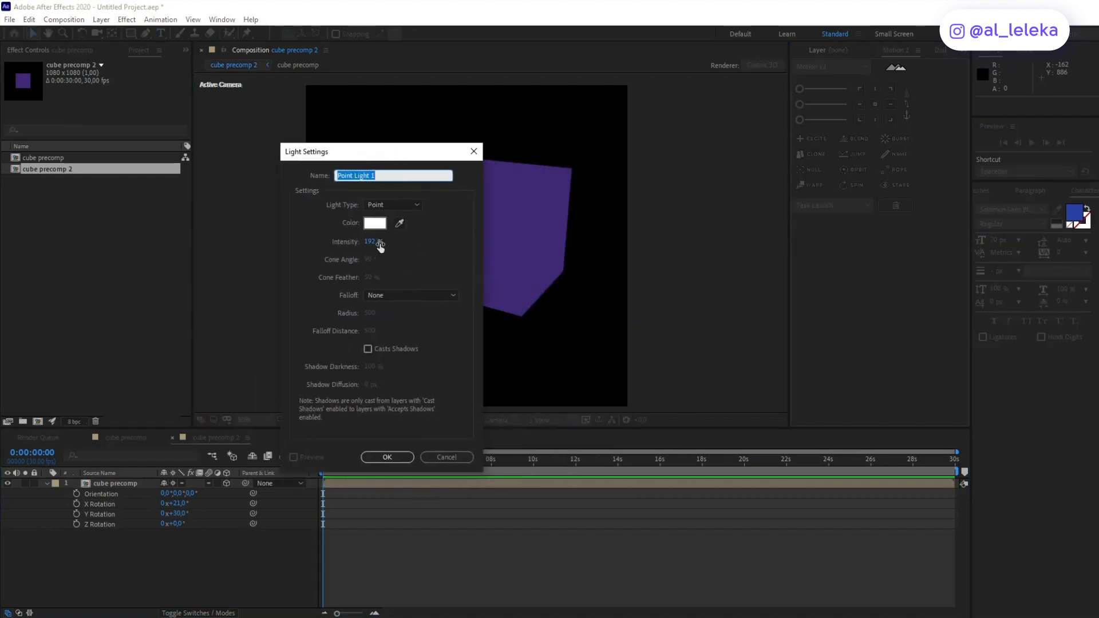
pyautogui.click(387, 457)
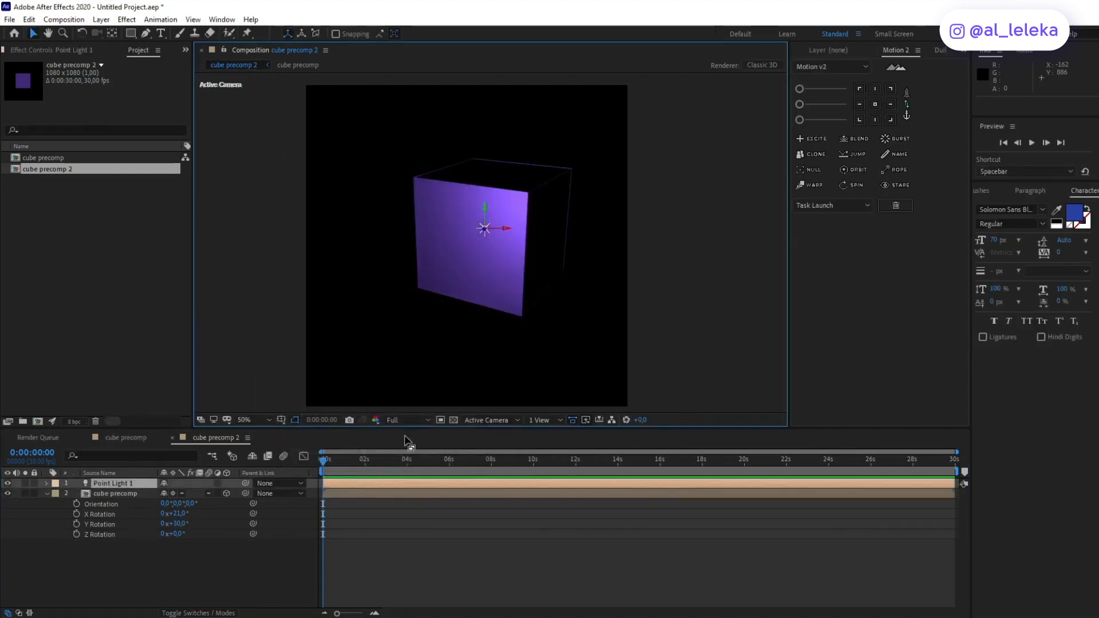